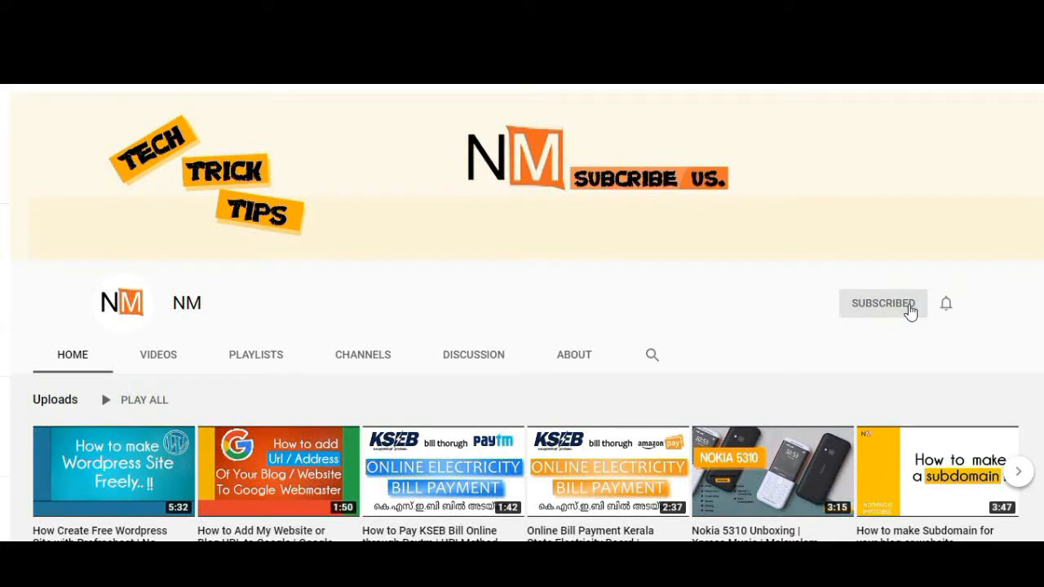
{"action": "mouse_move", "coordinate": [946, 318]}
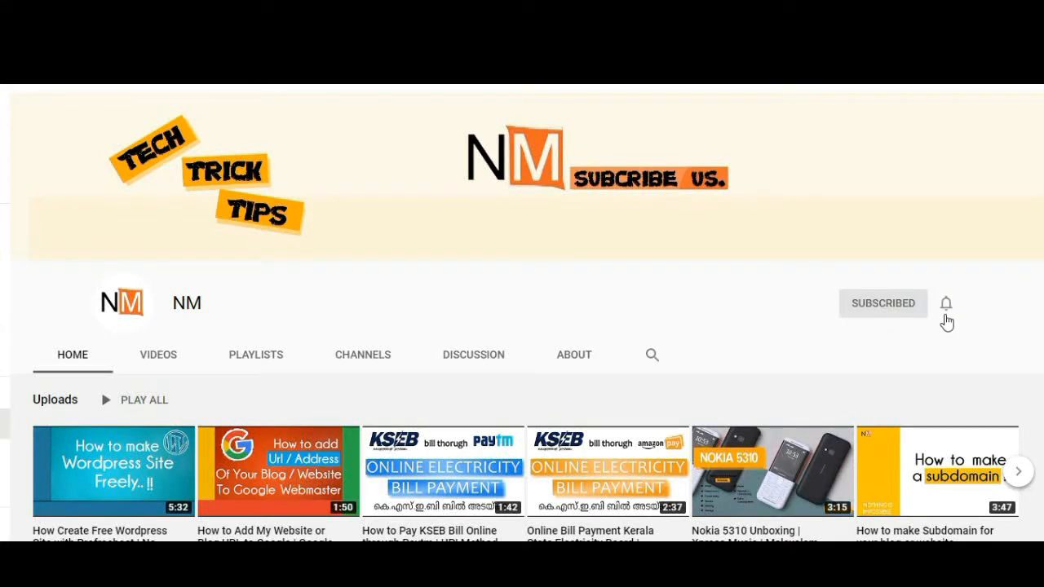
Step: Reach the empty Yahoo Mail sign-up form via Mail and 'Create an account'
{"action": "left_click", "coordinate": [946, 304]}
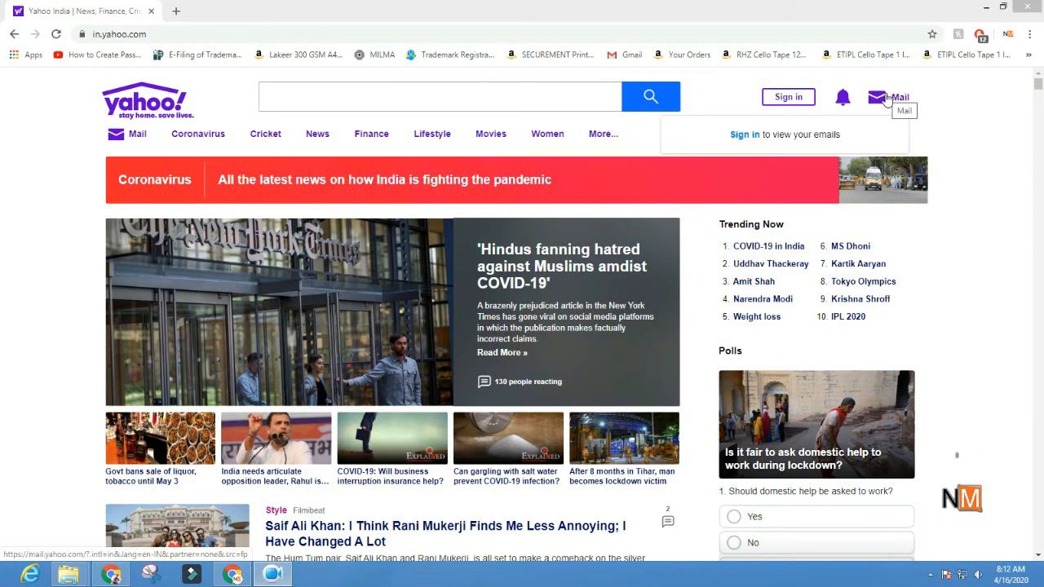
{"action": "left_click", "coordinate": [877, 98]}
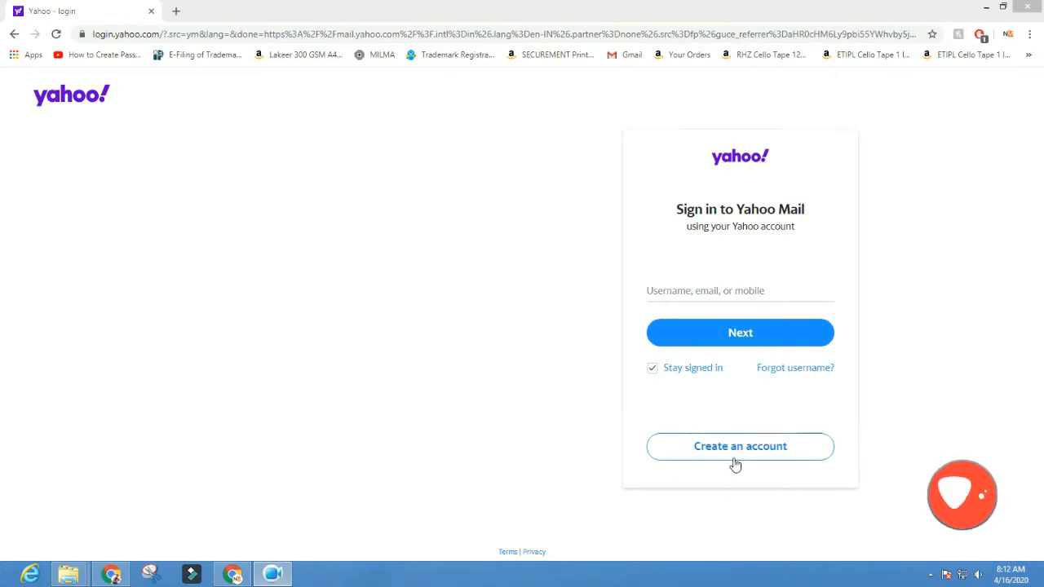
{"action": "left_click", "coordinate": [740, 447]}
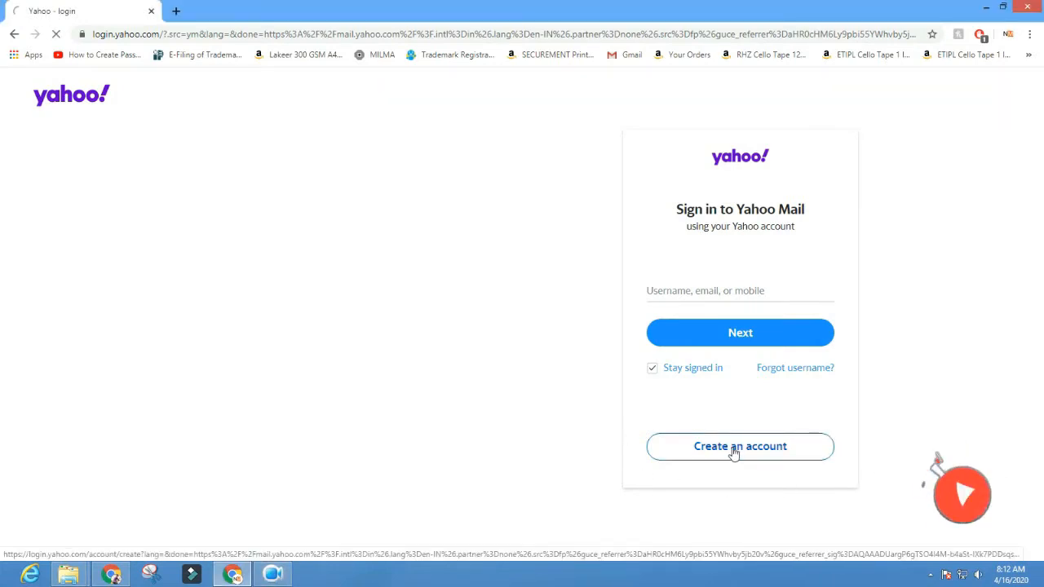
{"action": "left_click", "coordinate": [741, 447]}
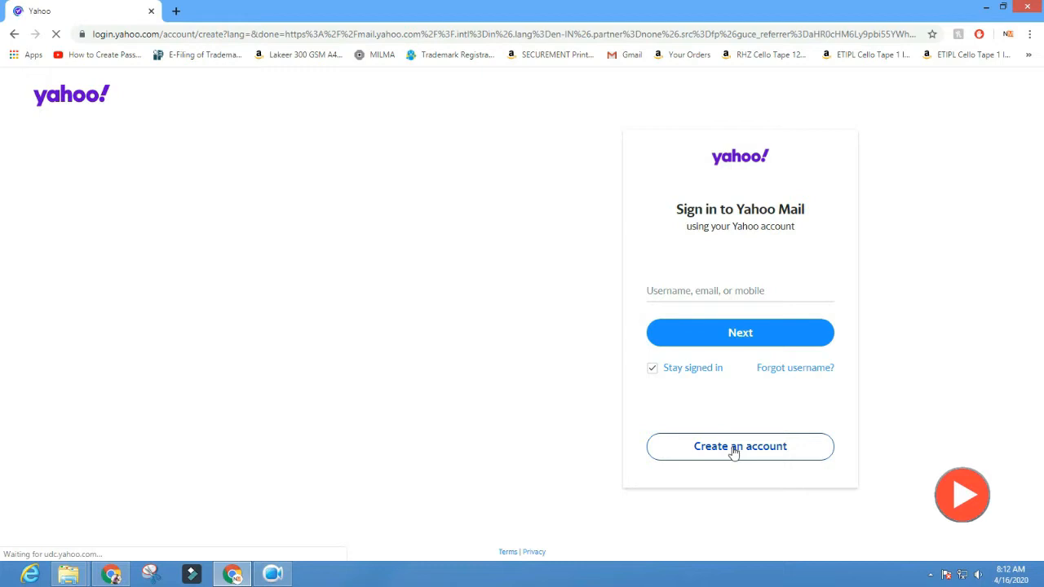
{"action": "left_click", "coordinate": [738, 447]}
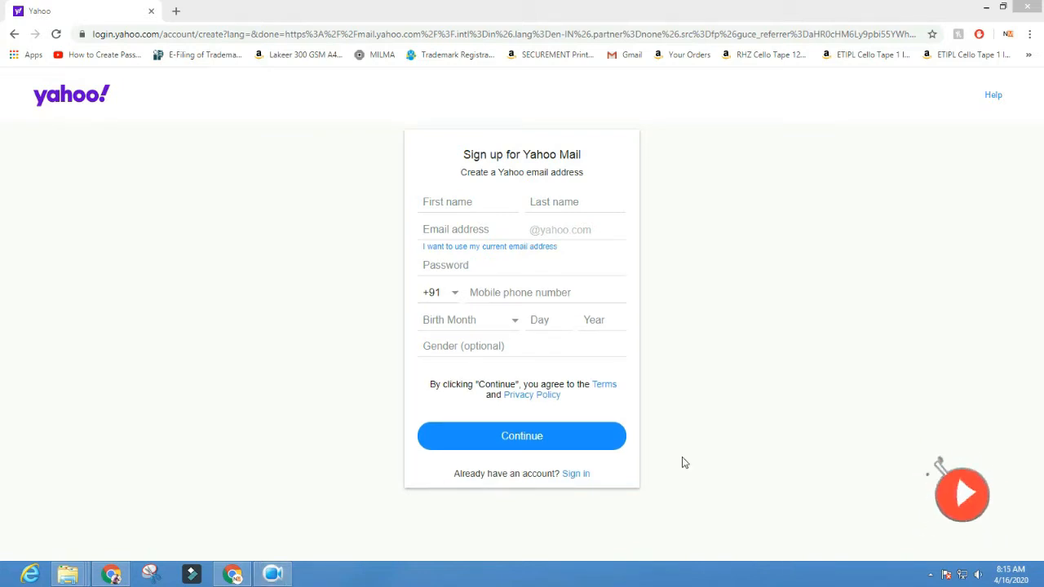
{"action": "type", "text": "NEERAJ"}
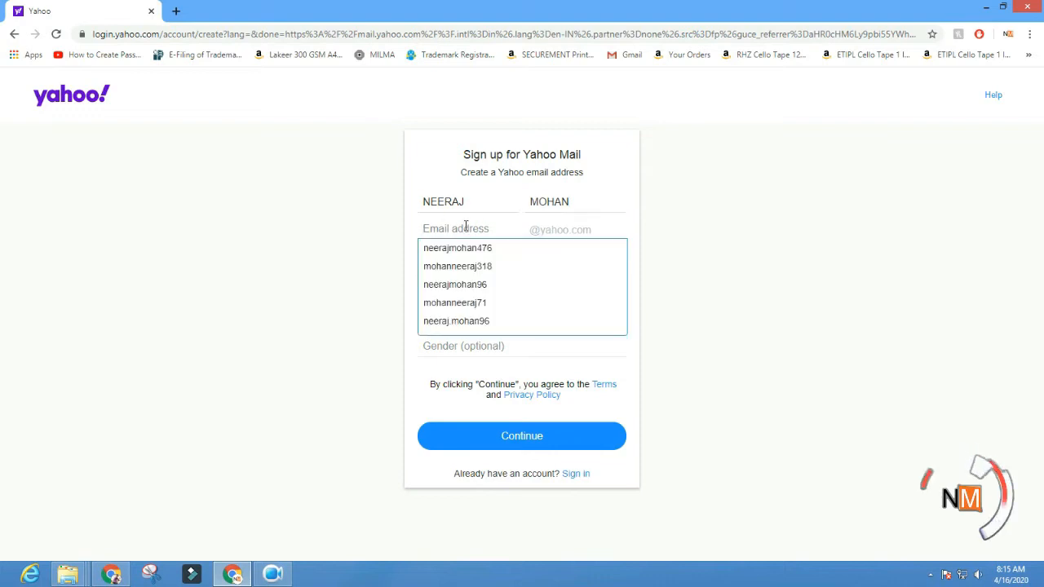
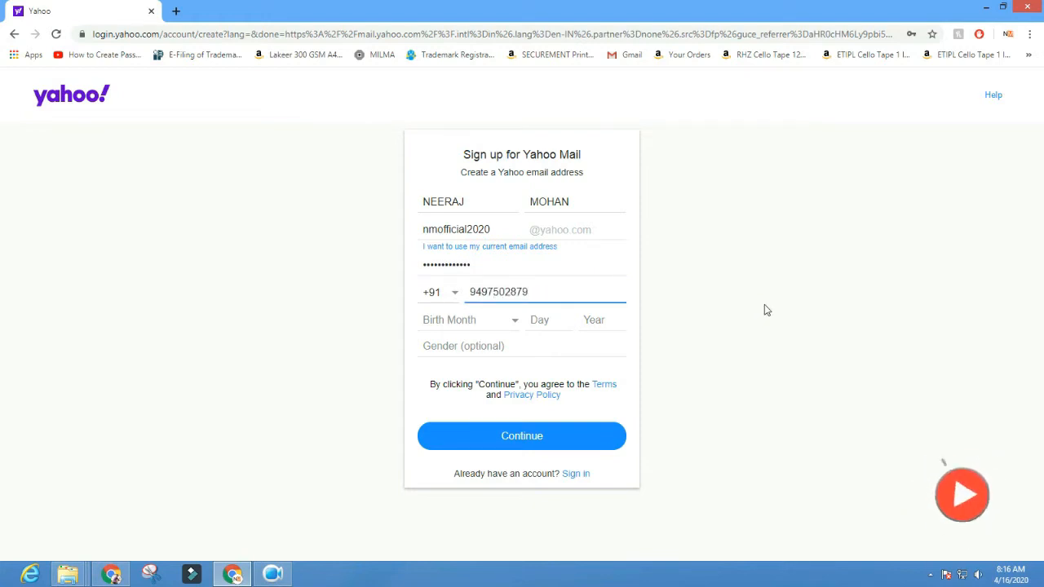
{"action": "left_click", "coordinate": [470, 318]}
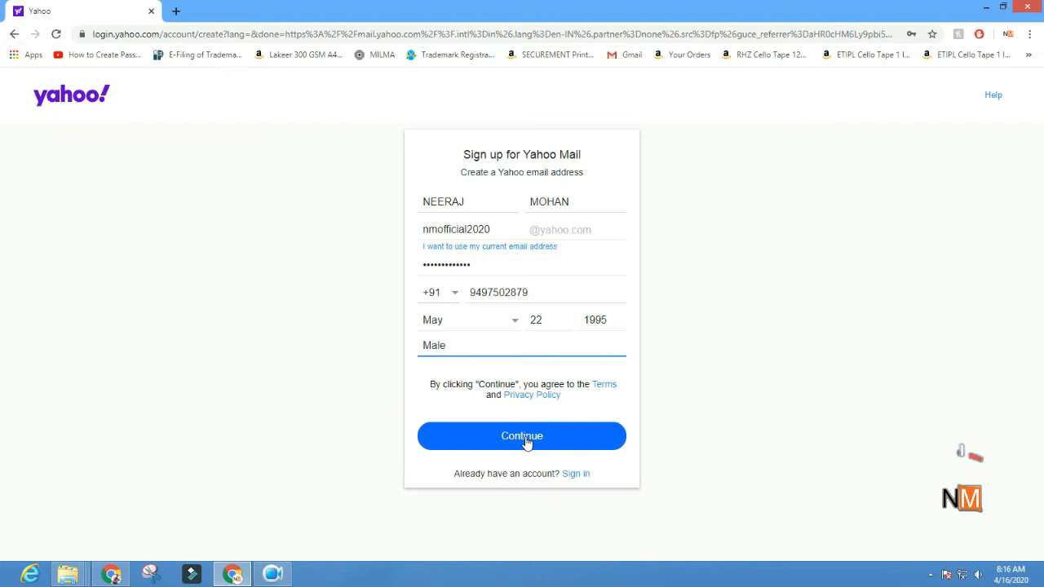
Step: Submit the form with Continue and request a texted verification code
{"action": "left_click", "coordinate": [522, 435]}
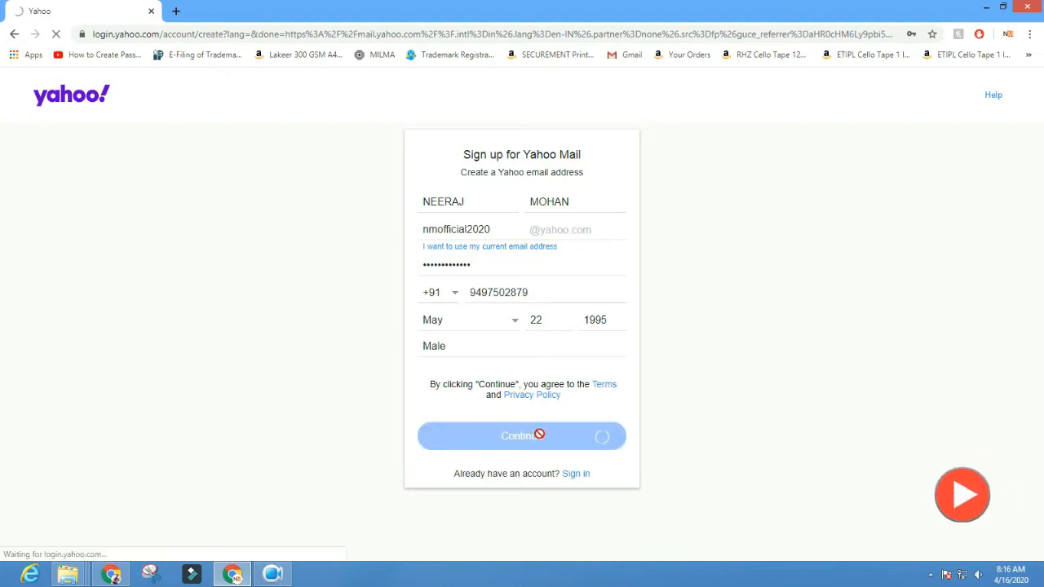
{"action": "left_click", "coordinate": [521, 435]}
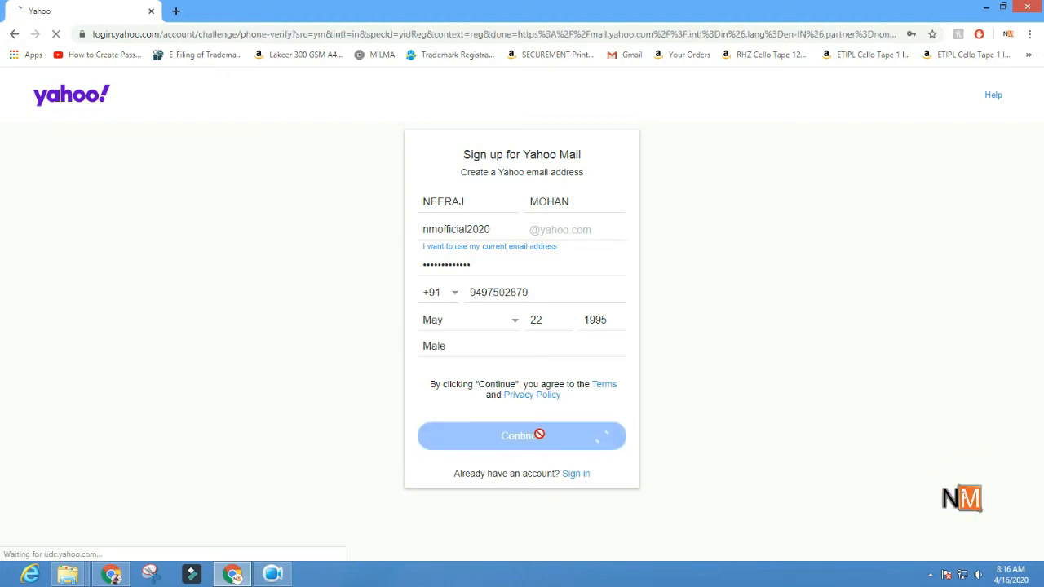
{"action": "left_click", "coordinate": [522, 435]}
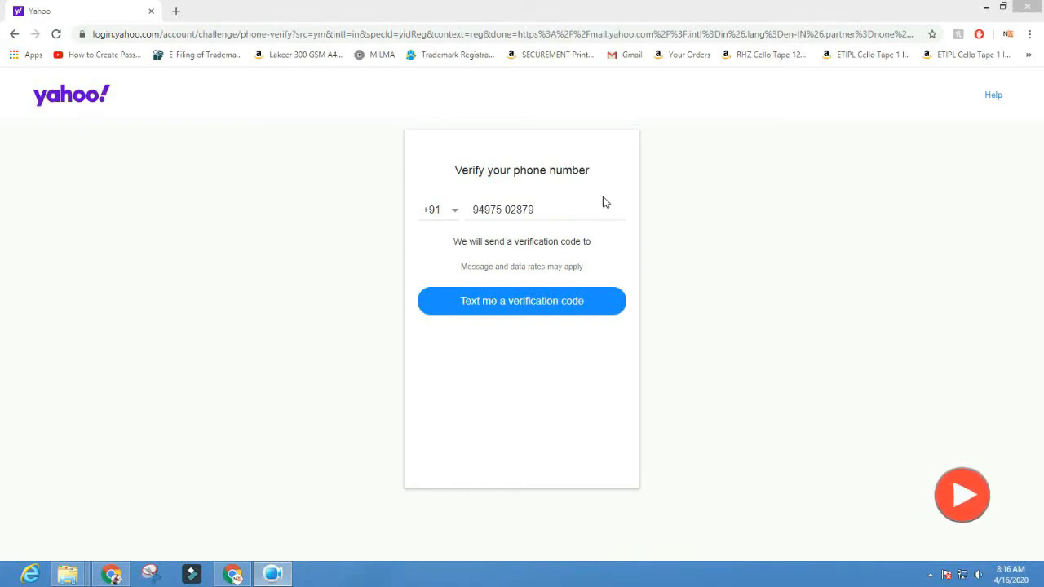
{"action": "mouse_move", "coordinate": [522, 337]}
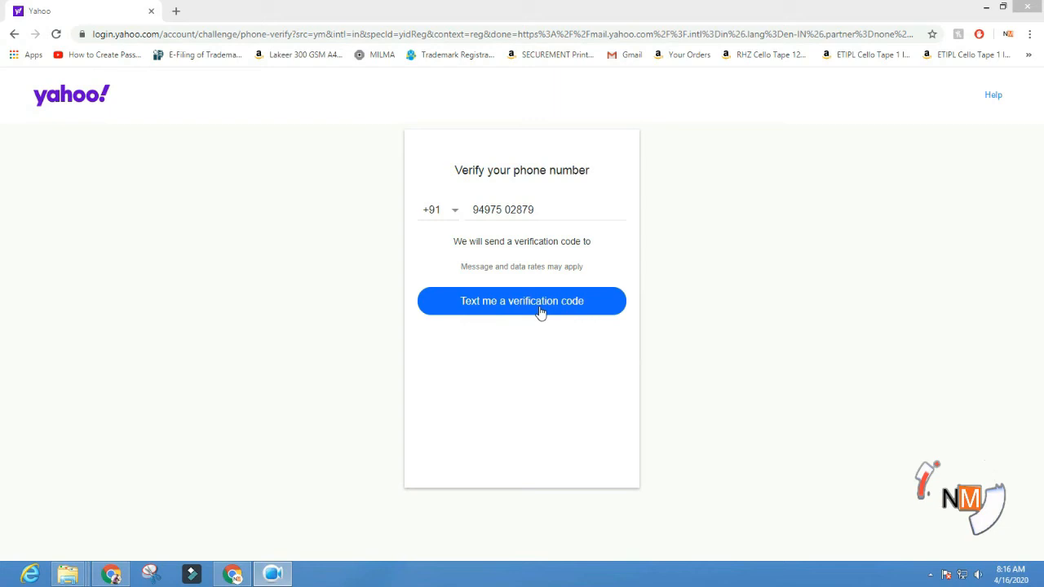
{"action": "left_click", "coordinate": [521, 300]}
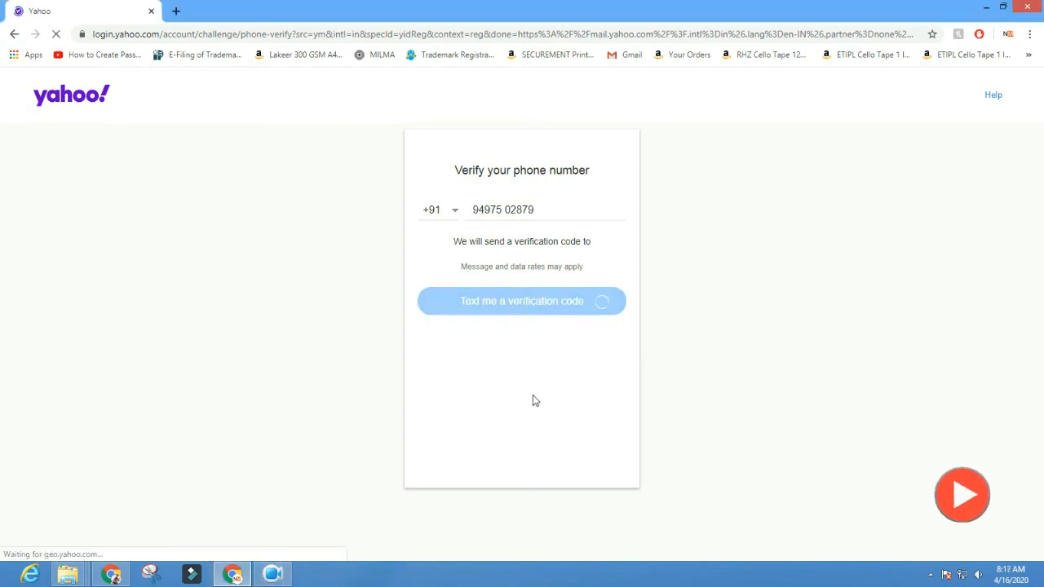
{"action": "left_click", "coordinate": [522, 300]}
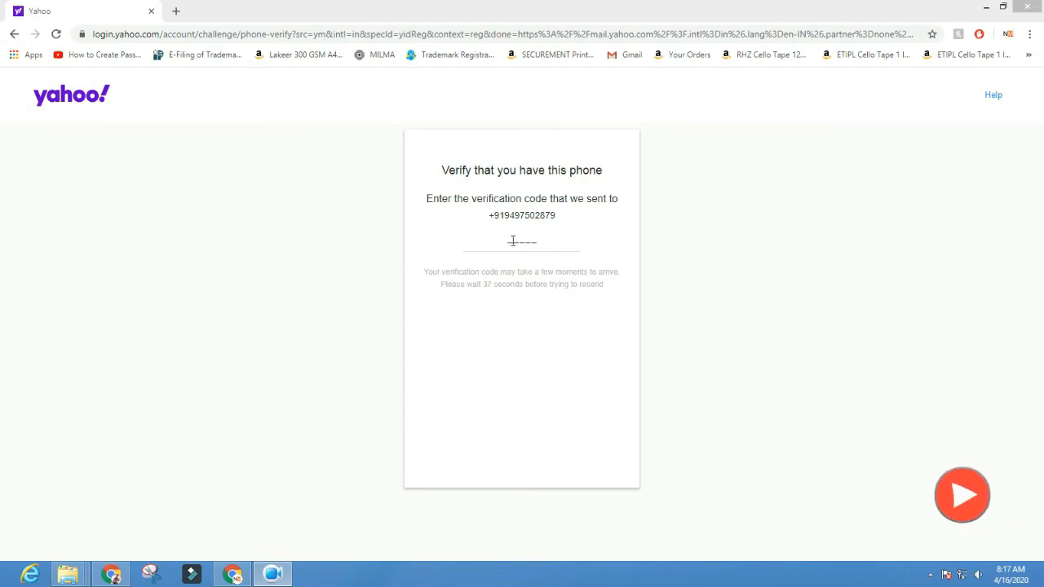
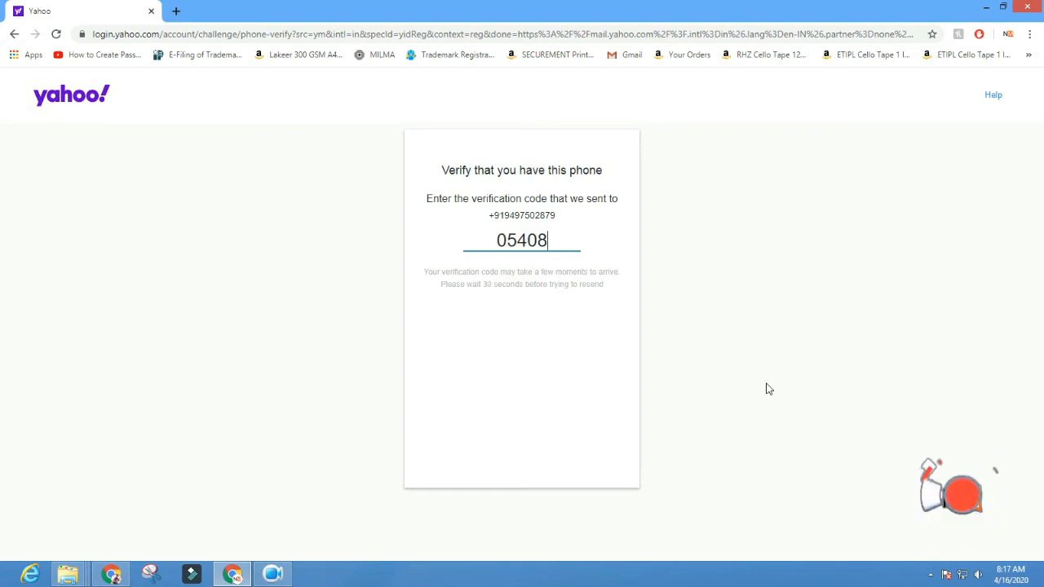
{"action": "key", "text": "Enter"}
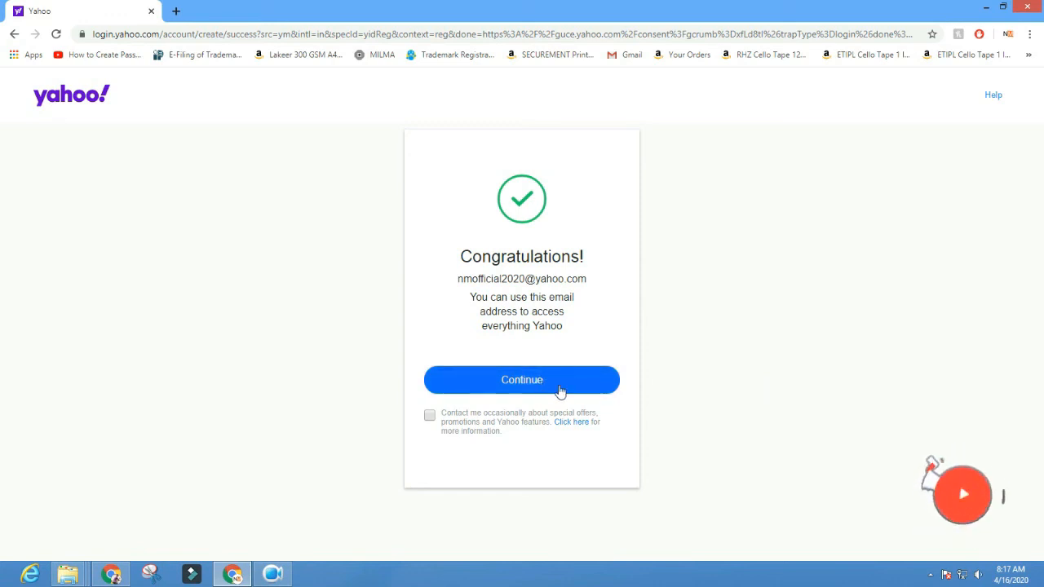
Step: Continue past the Congratulations screen toward the new mailbox
{"action": "left_click", "coordinate": [522, 378]}
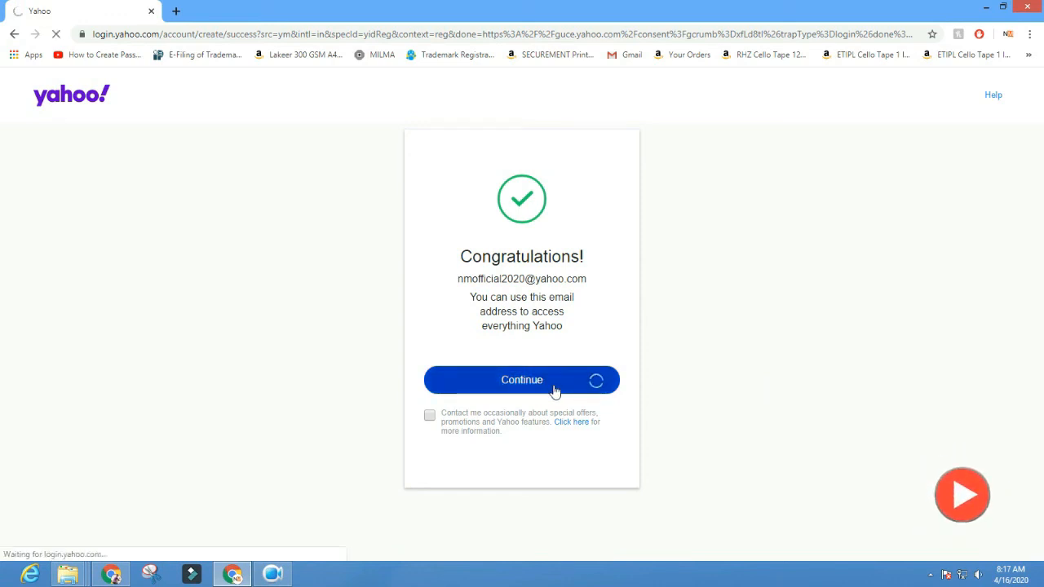
{"action": "left_click", "coordinate": [522, 378]}
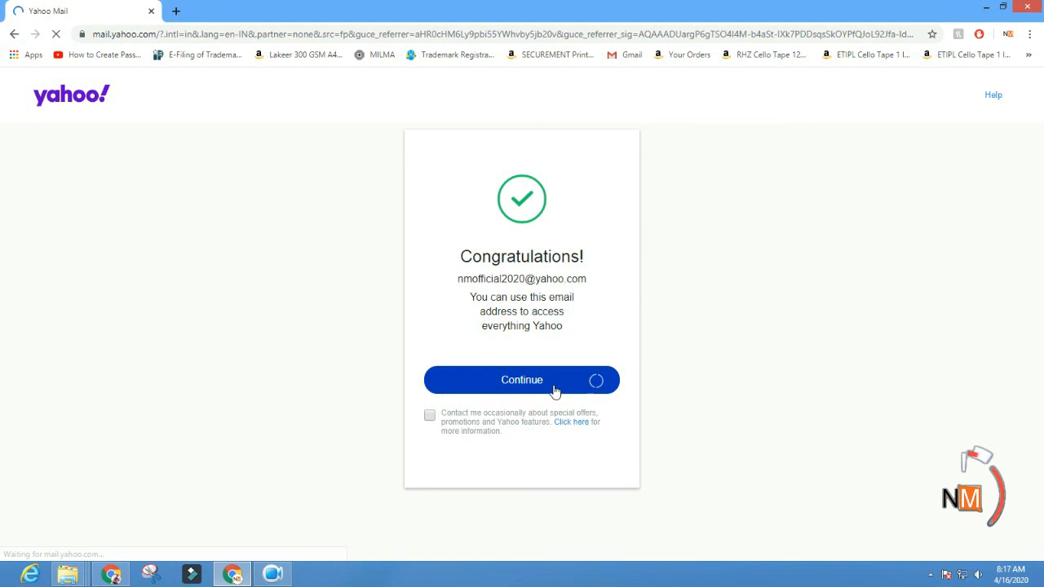
{"action": "left_click", "coordinate": [521, 380]}
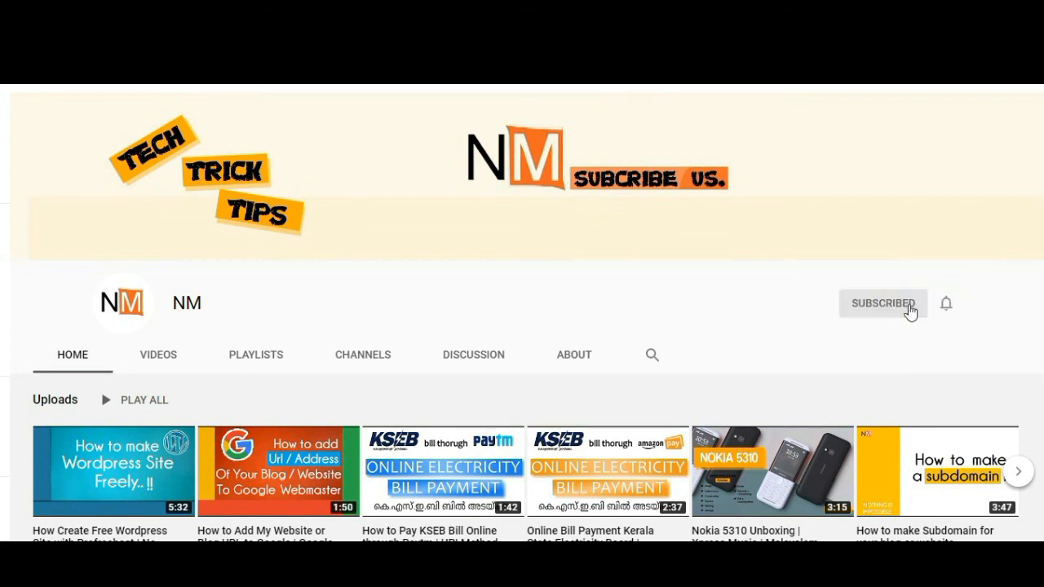
{"action": "mouse_move", "coordinate": [946, 313]}
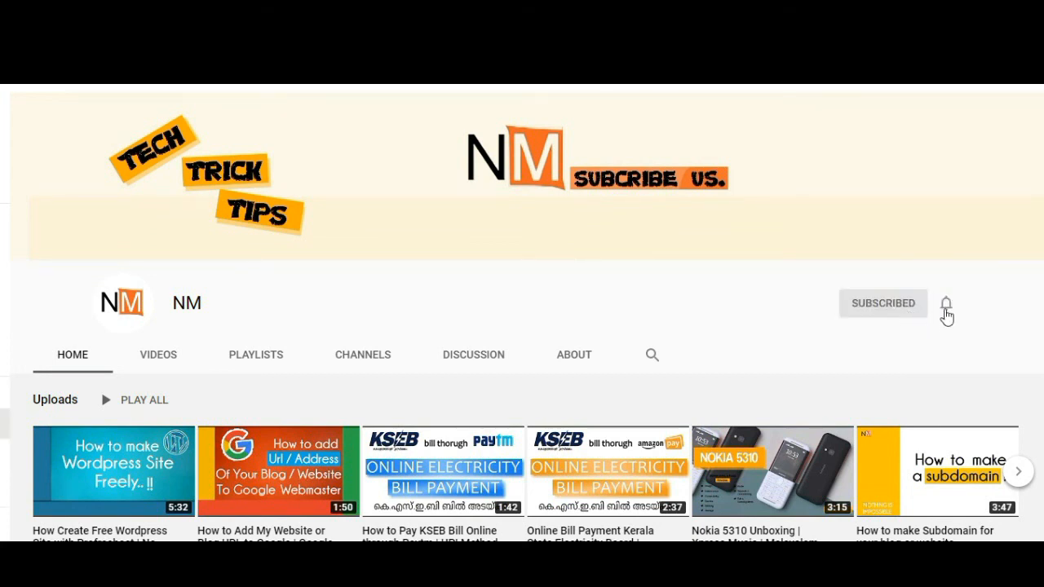
Step: Show the All / Personalized / None notification menu for the subscribed NM channel
{"action": "left_click", "coordinate": [946, 304]}
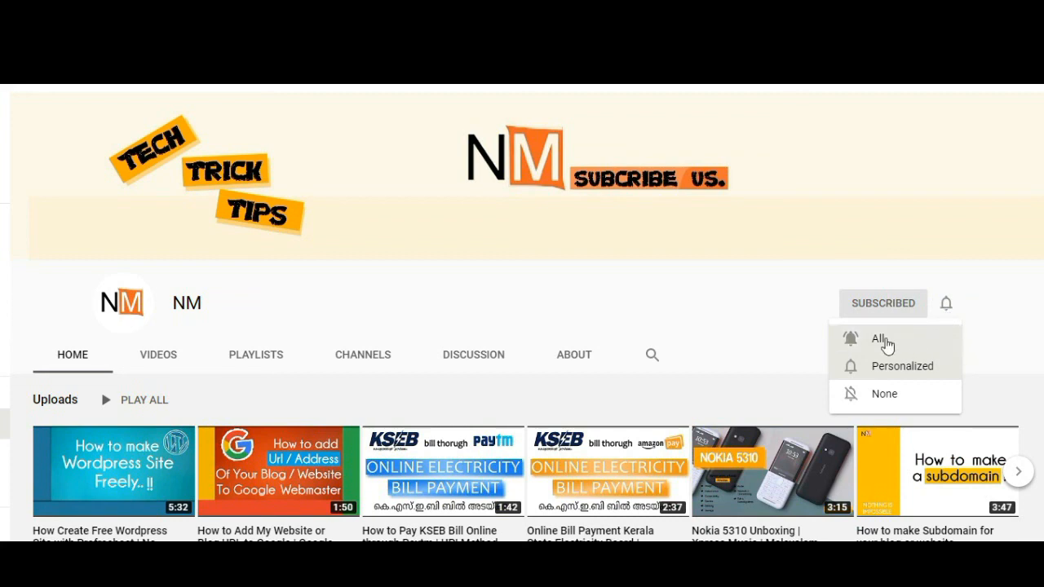